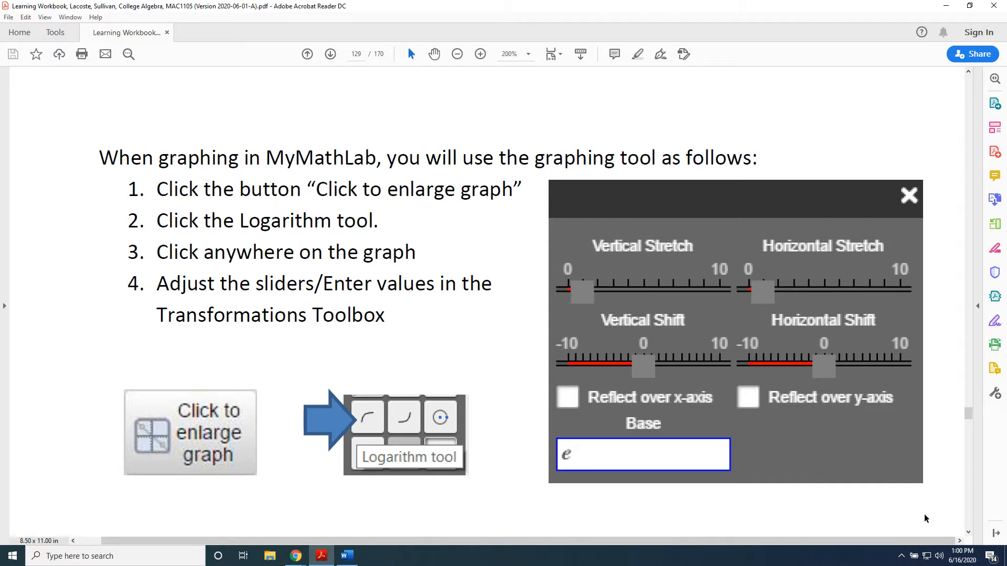
{"action": "mouse_move", "coordinate": [735, 505]}
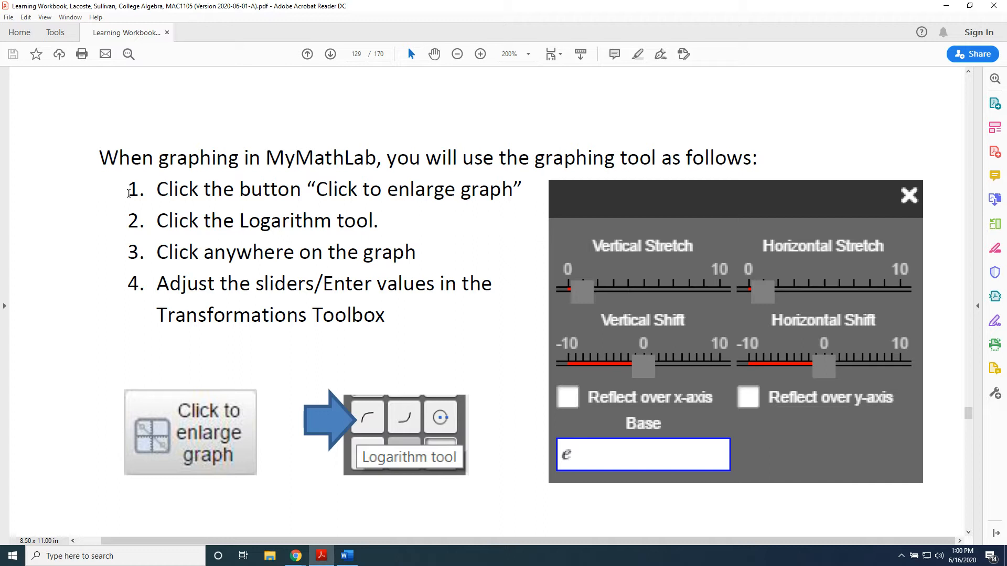
{"action": "mouse_move", "coordinate": [121, 220]}
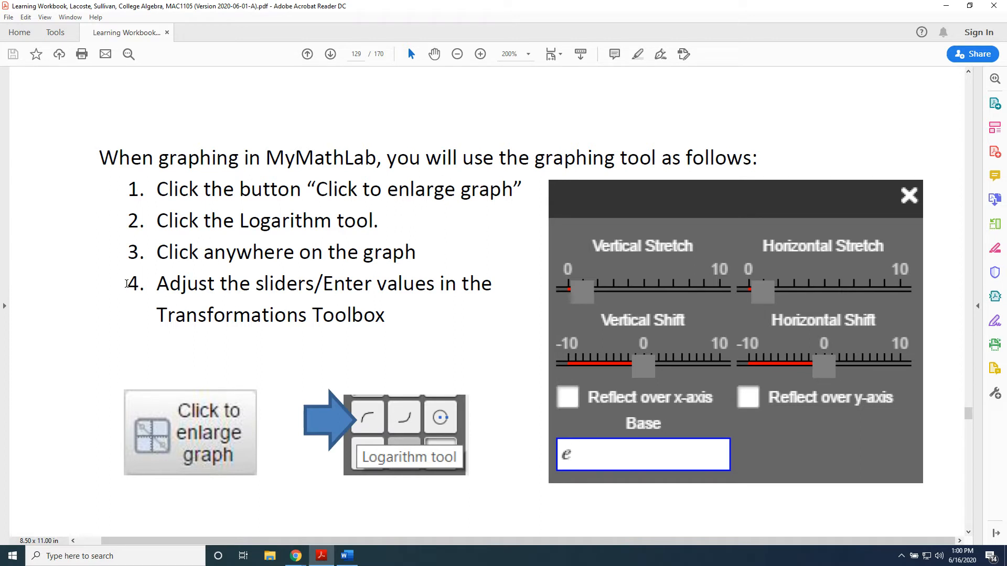
{"action": "mouse_move", "coordinate": [137, 335]}
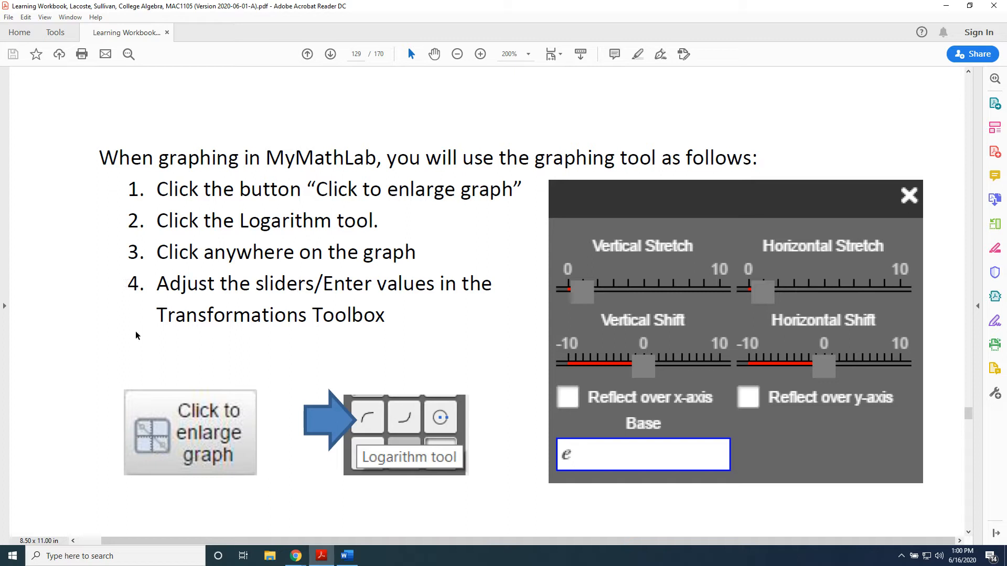
{"action": "mouse_move", "coordinate": [106, 322]}
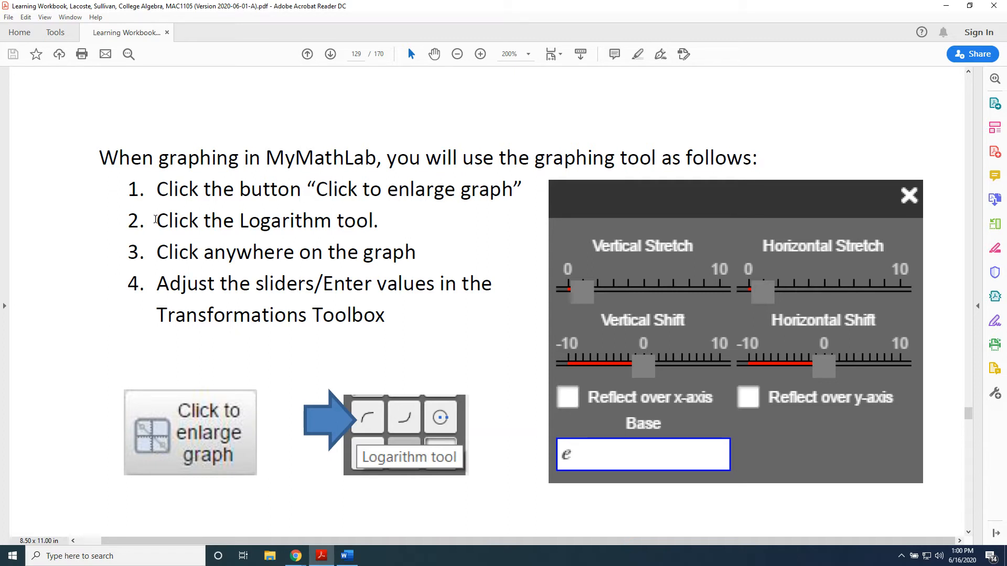
{"action": "mouse_move", "coordinate": [361, 391]}
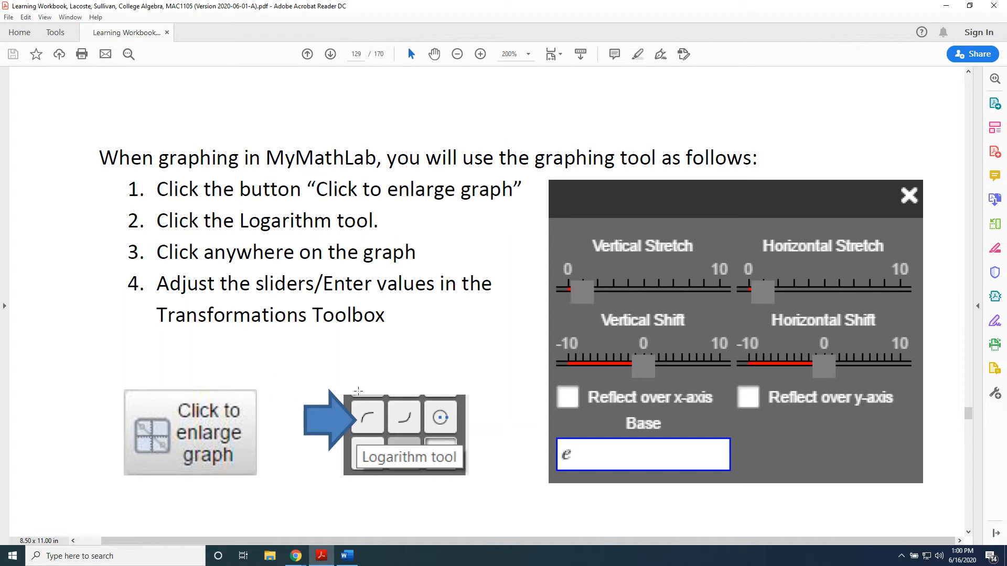
{"action": "mouse_move", "coordinate": [355, 415]}
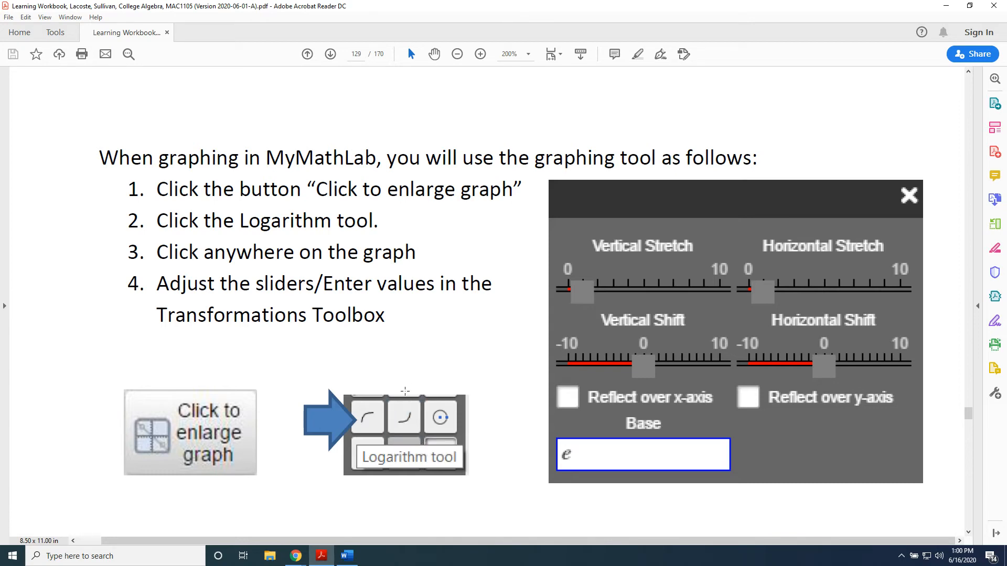
{"action": "mouse_move", "coordinate": [408, 426]}
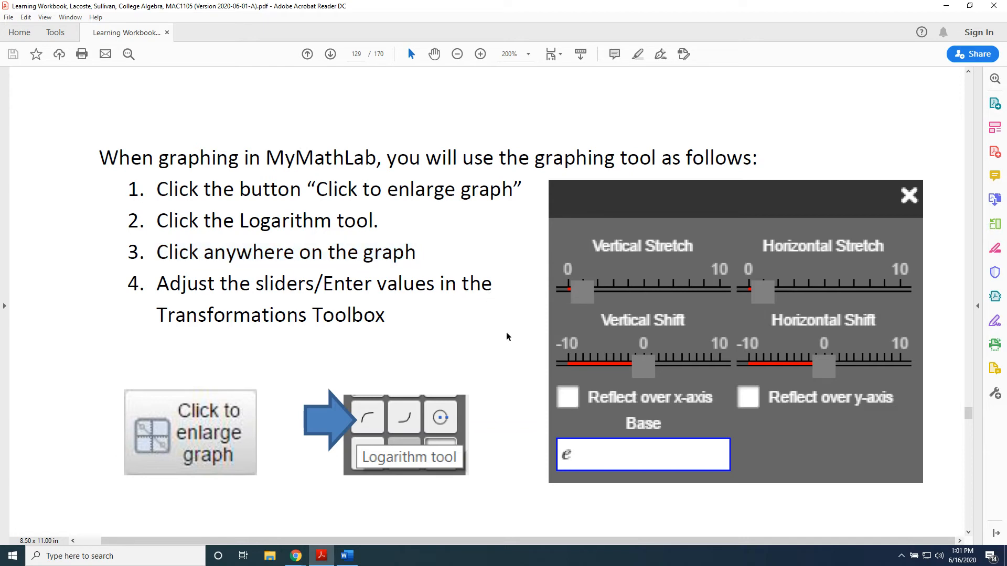
{"action": "mouse_move", "coordinate": [567, 478]}
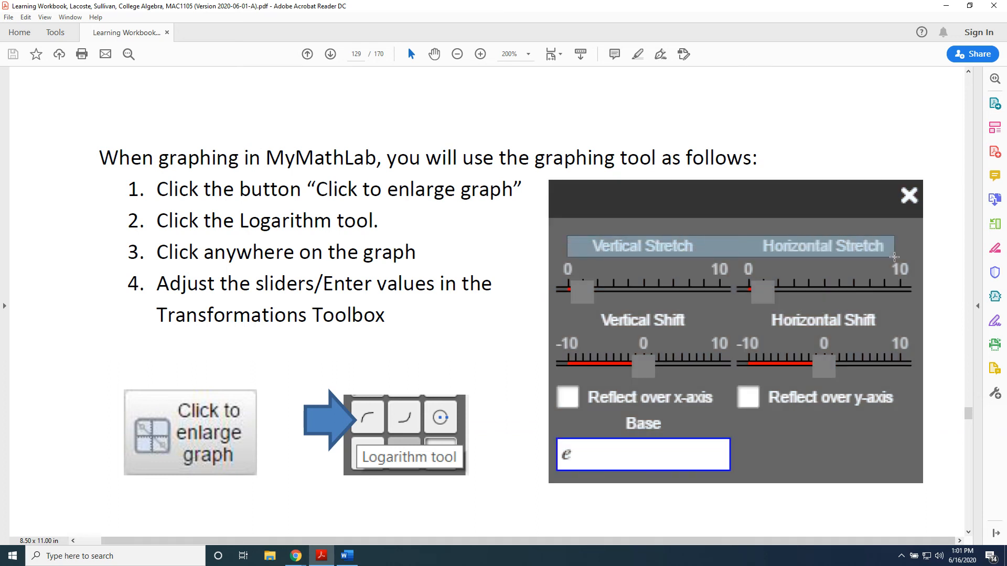
{"action": "mouse_move", "coordinate": [557, 384]}
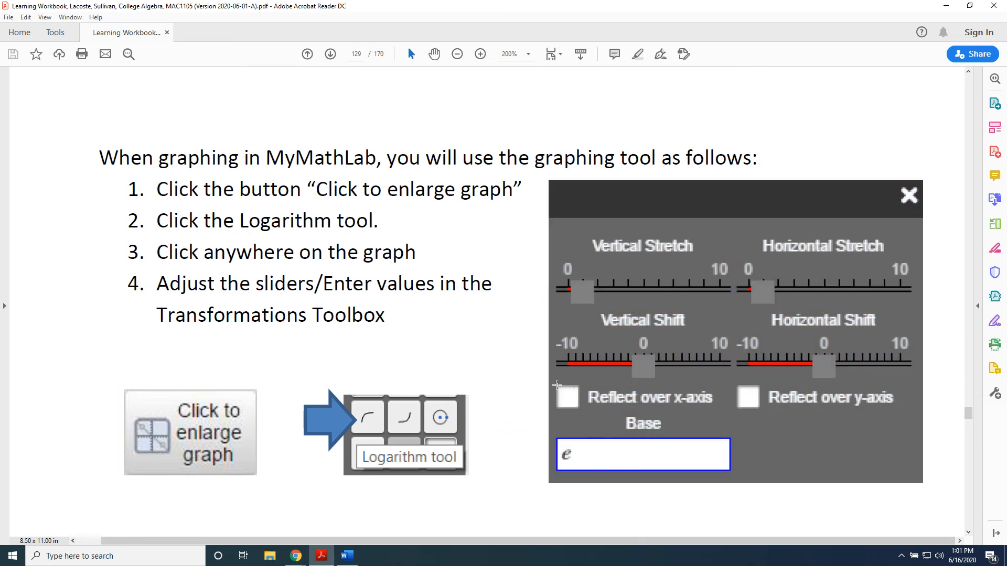